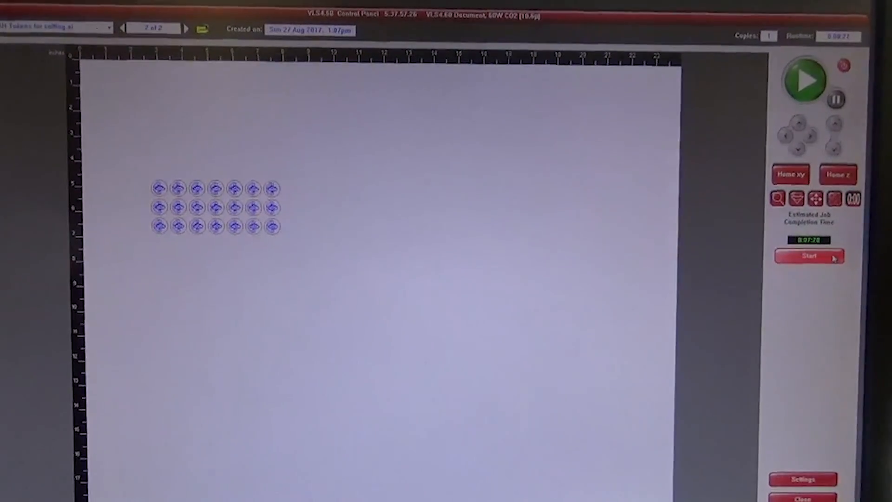
left_click(810, 256)
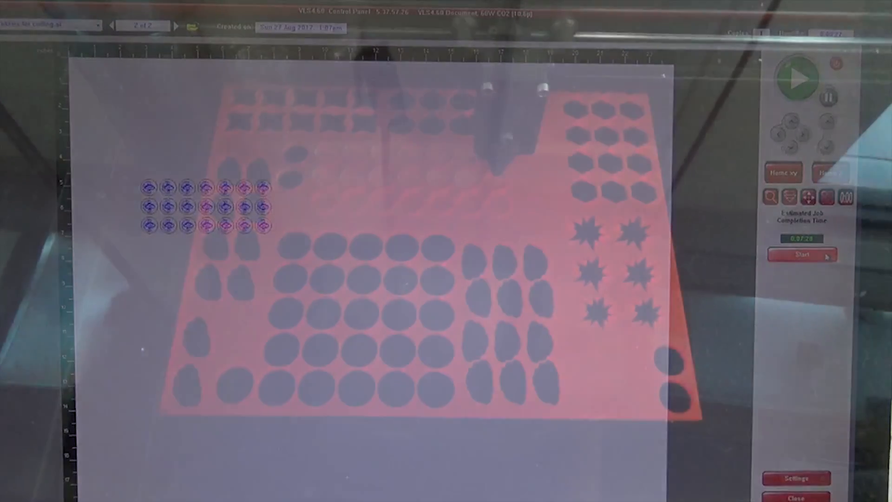